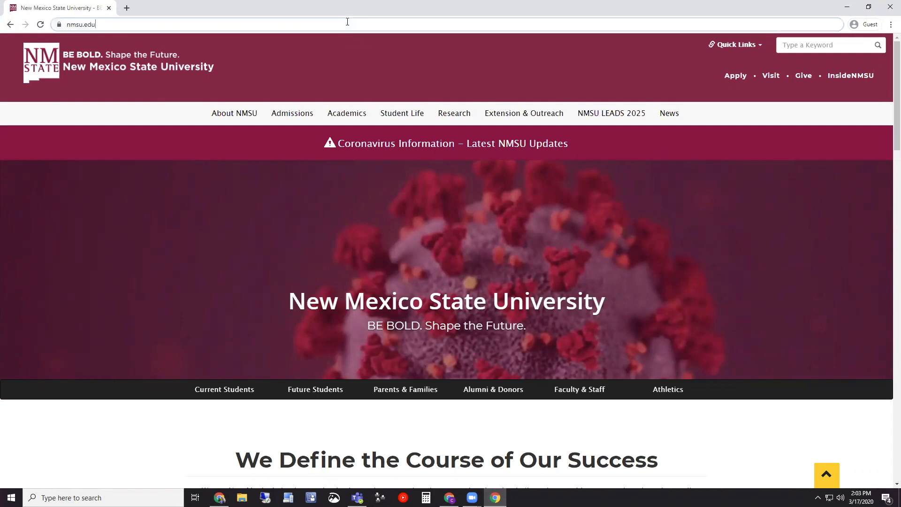
# Navigate the browser to vpn.nmsu.edu to load the NMSU VPN Service login page
pyautogui.click(80, 24)
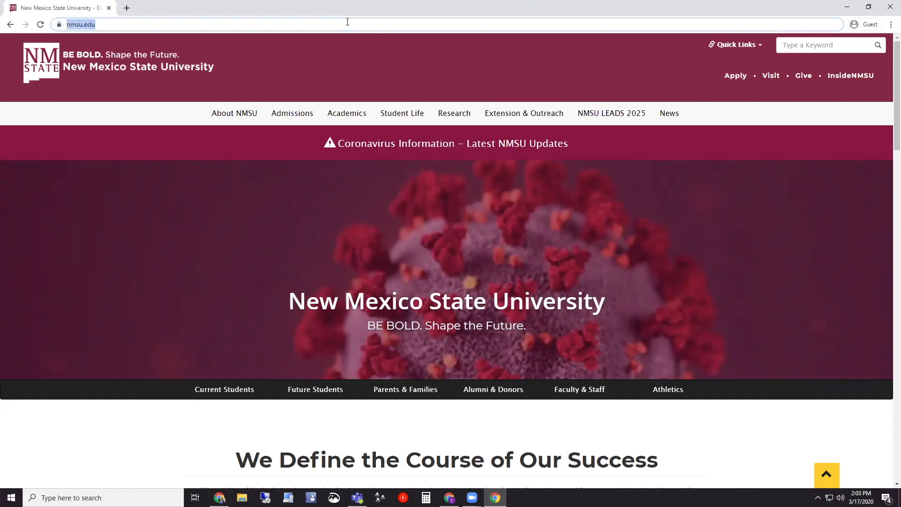
pyautogui.write('vpn.nm')
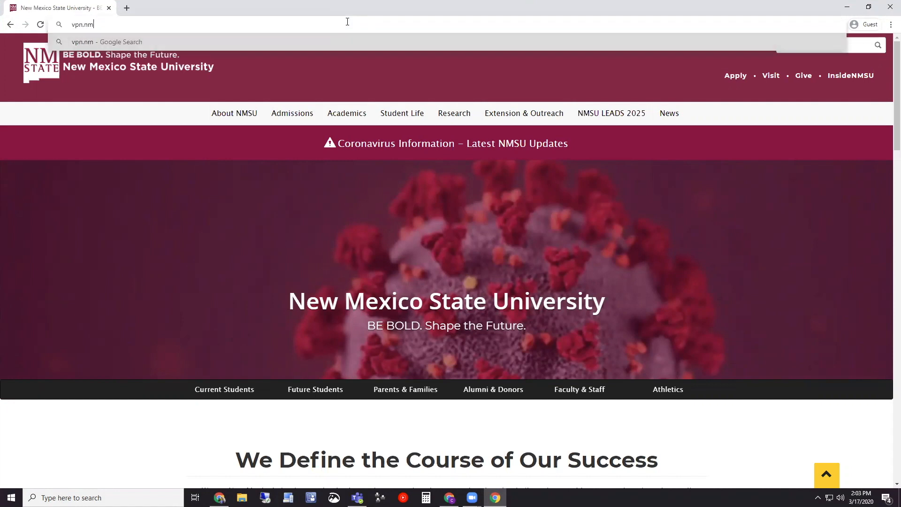
pyautogui.write('su.edu/+CSCOE+/logon.html#form_title_text')
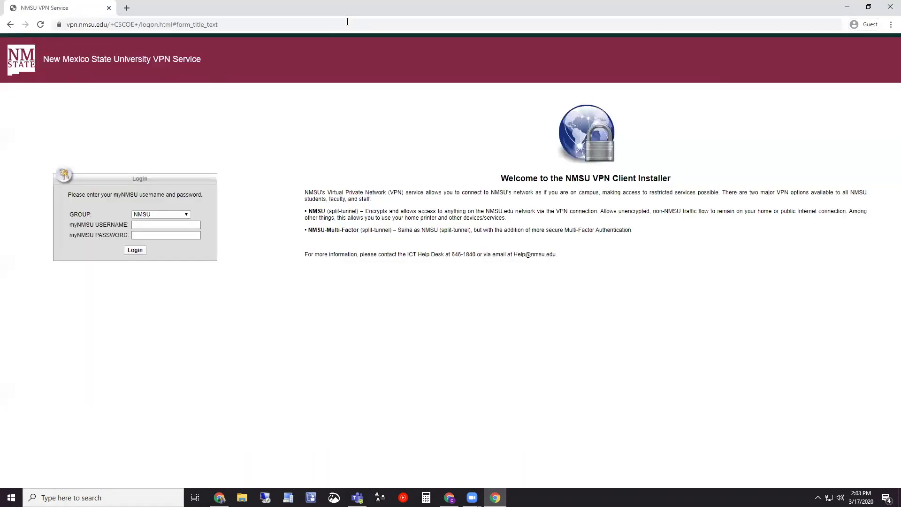
pyautogui.click(165, 225)
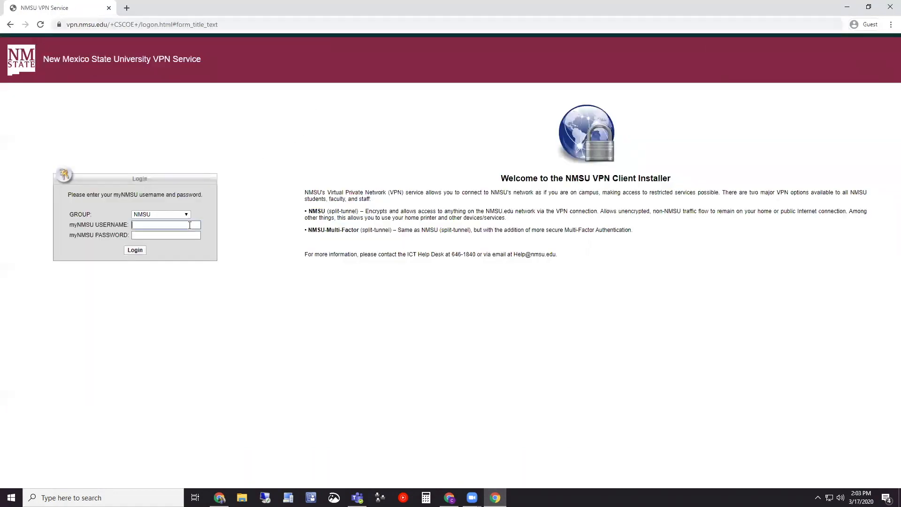
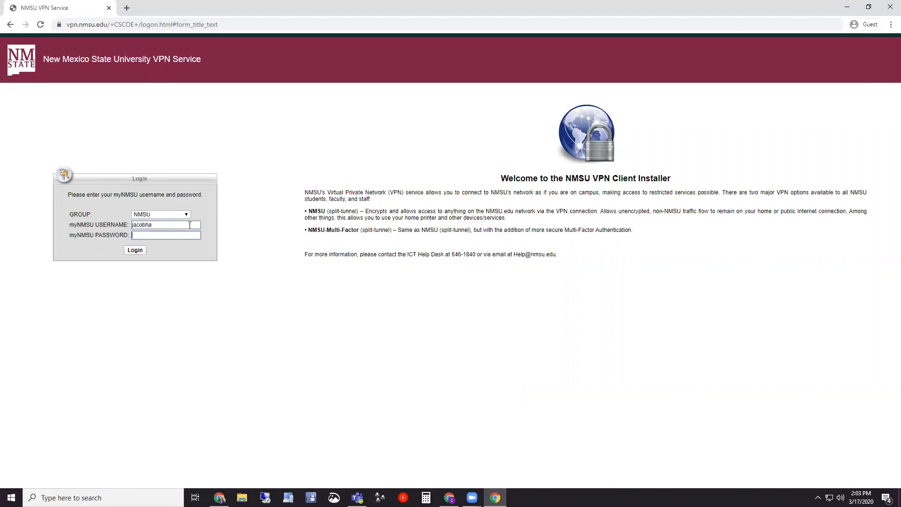
pyautogui.write('password')
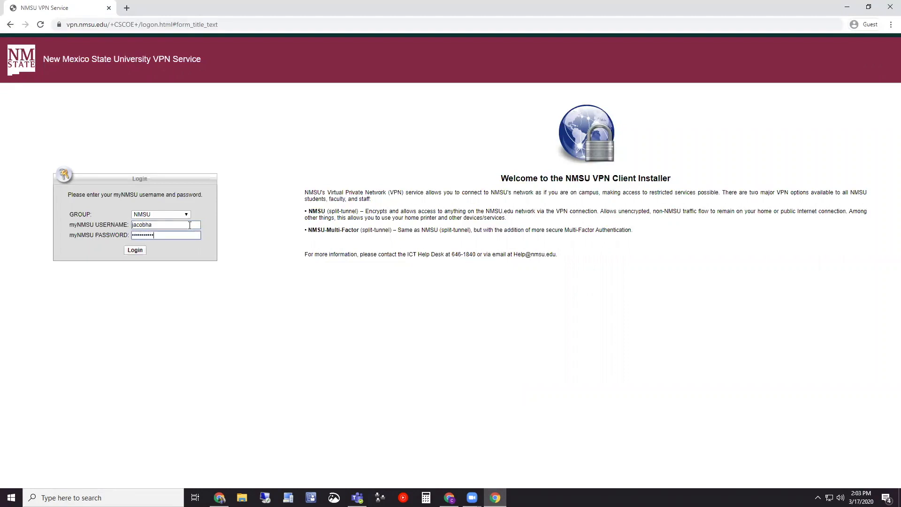
pyautogui.click(134, 250)
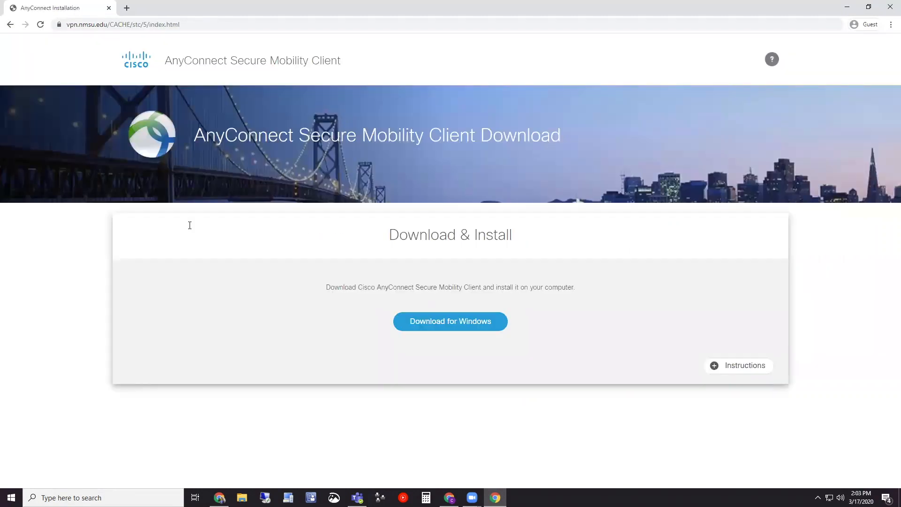
pyautogui.moveTo(448, 349)
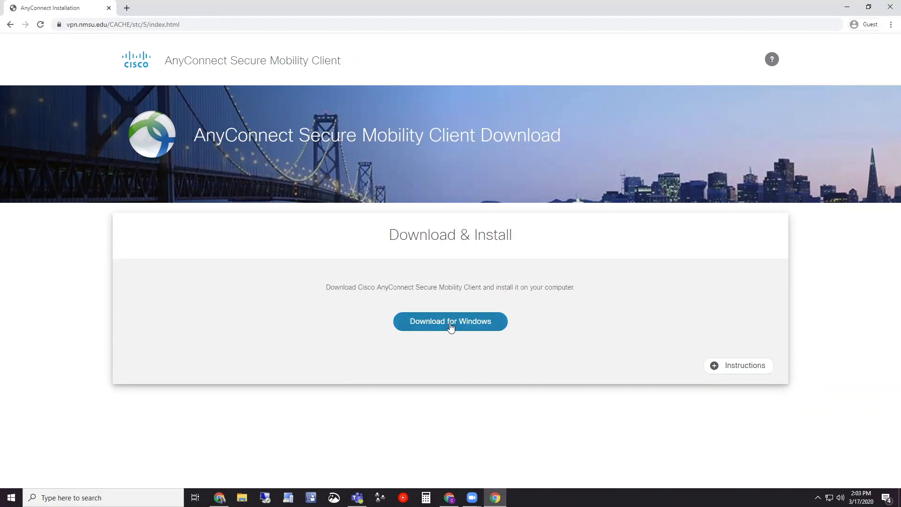
# Download the AnyConnect Windows installer and launch it from the Downloads folder
pyautogui.click(449, 321)
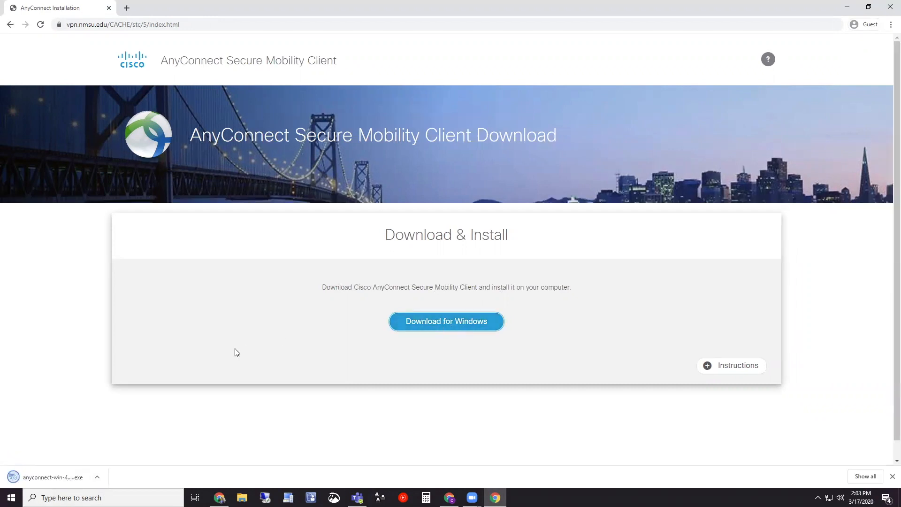
pyautogui.moveTo(22, 449)
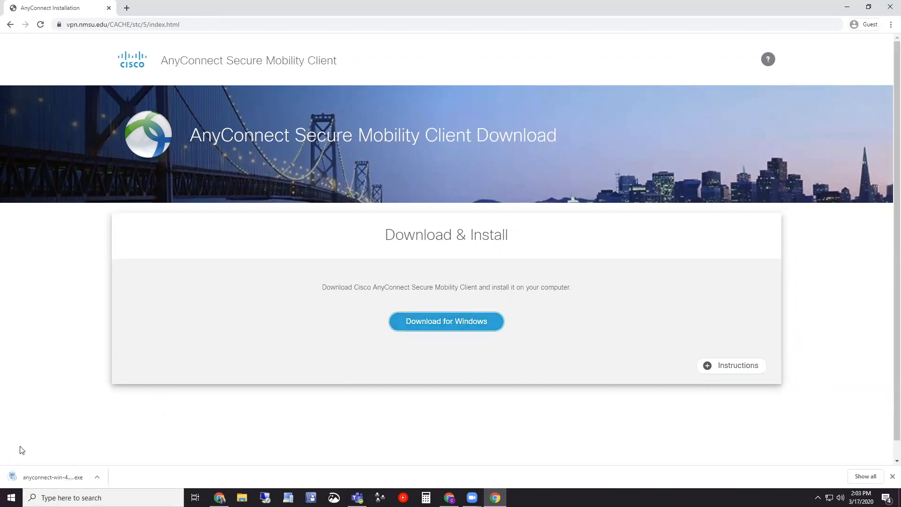
pyautogui.moveTo(87, 473)
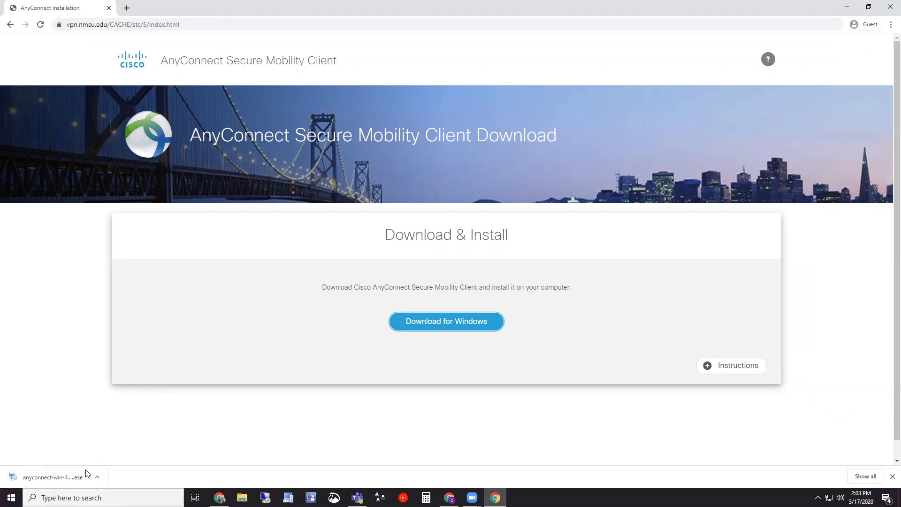
pyautogui.moveTo(203, 447)
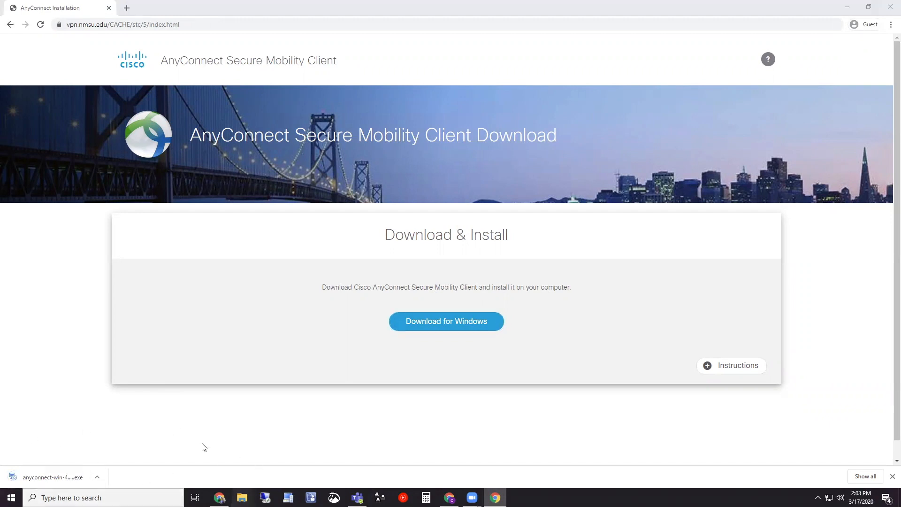
pyautogui.click(241, 498)
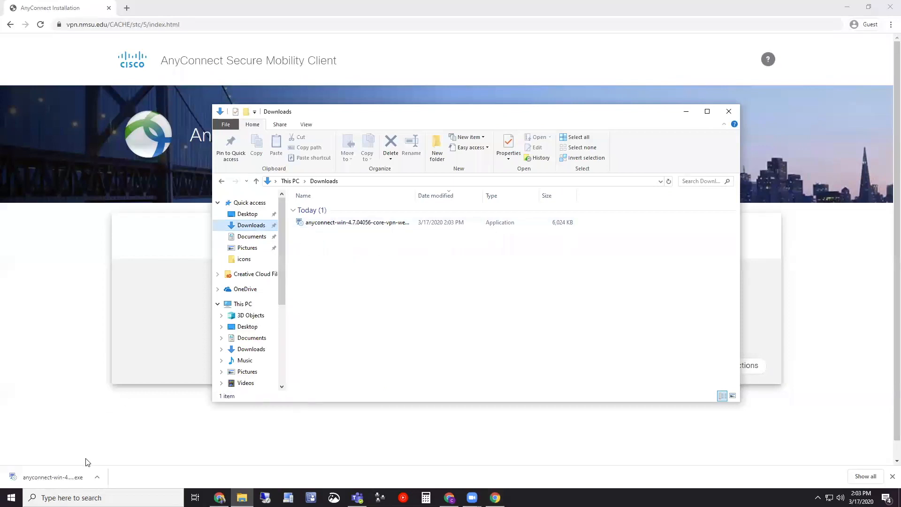
pyautogui.click(356, 222)
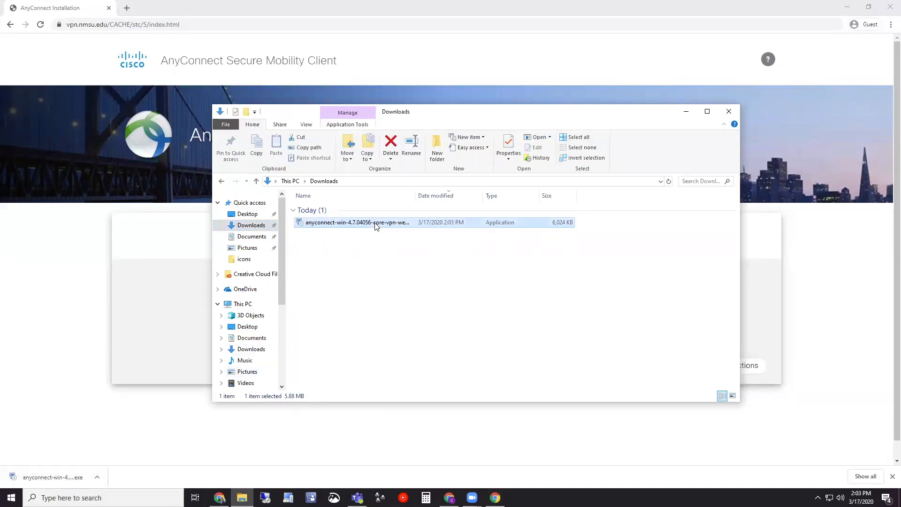
pyautogui.doubleClick(356, 222)
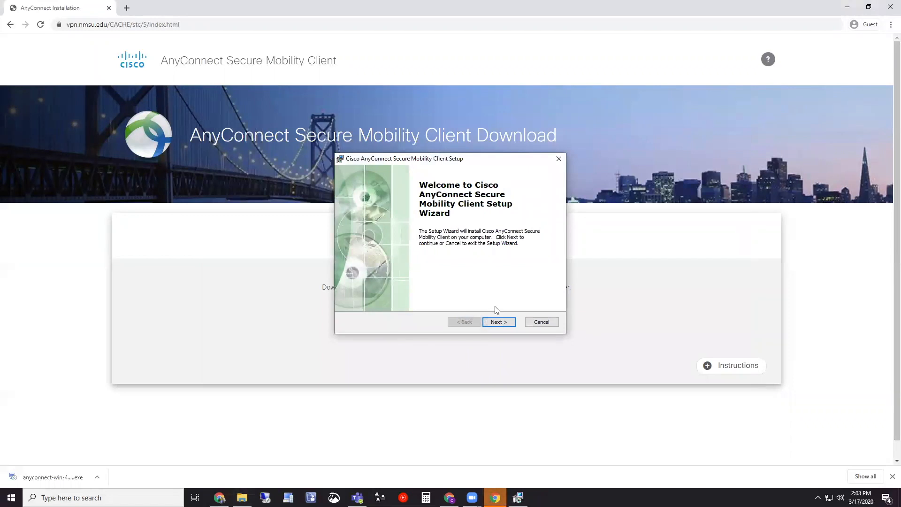
# Step through the setup wizard, accept the license, install the AnyConnect client and finish
pyautogui.click(498, 322)
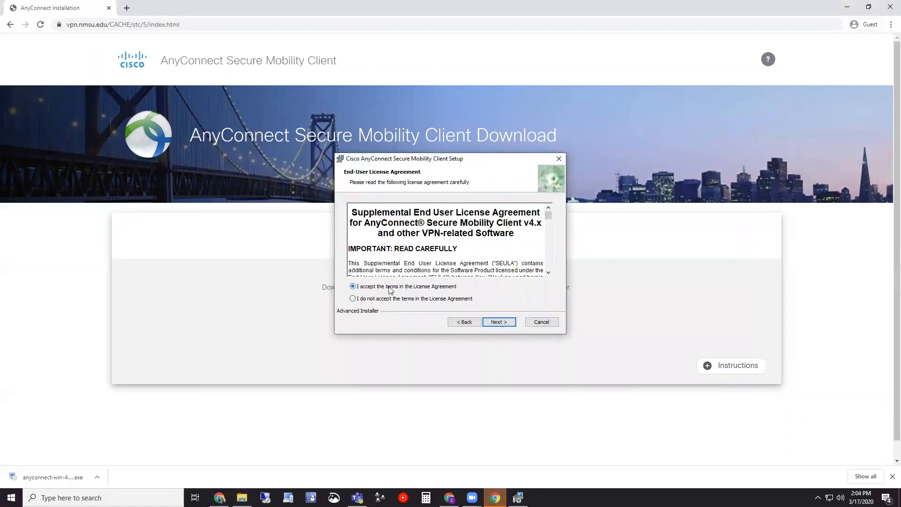
pyautogui.scroll(-3)
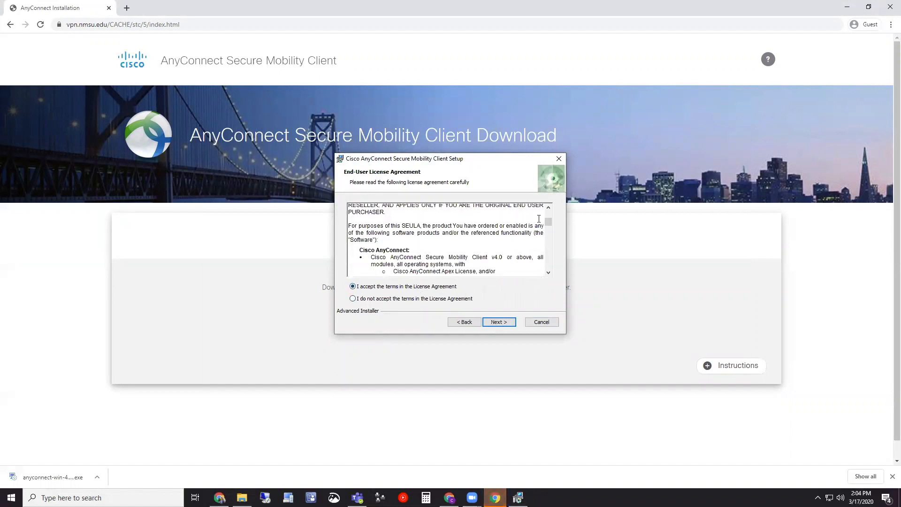
pyautogui.click(498, 322)
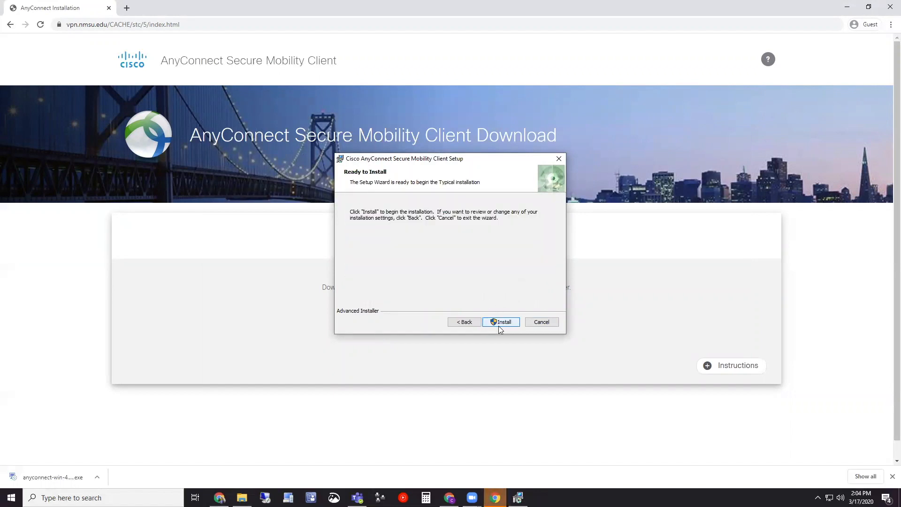
pyautogui.click(500, 321)
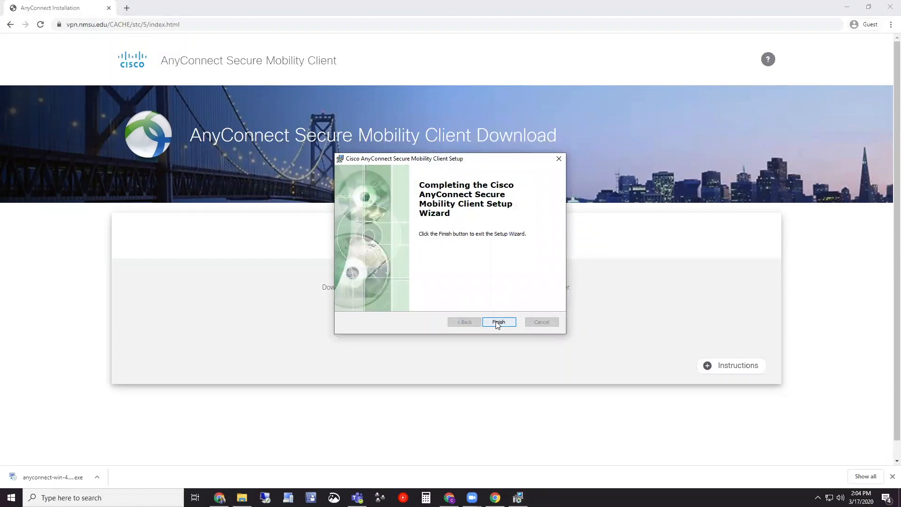
pyautogui.click(498, 322)
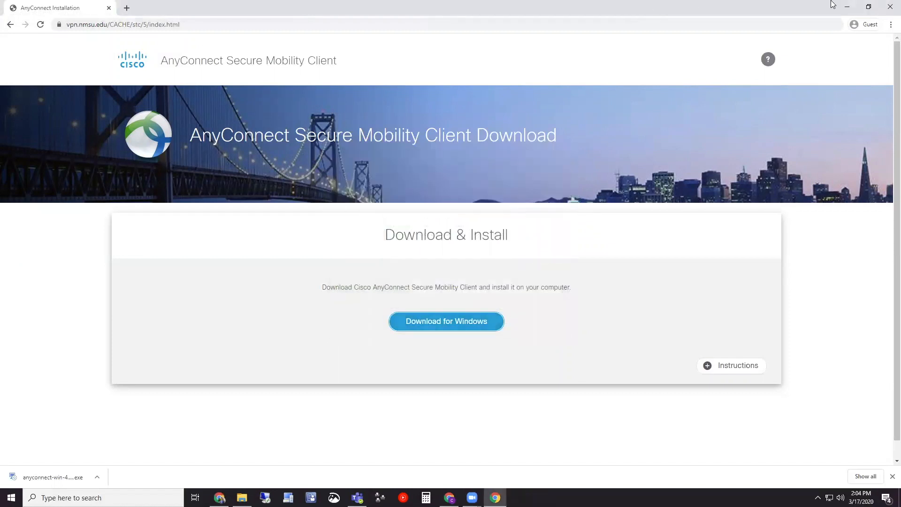
pyautogui.moveTo(847, 6)
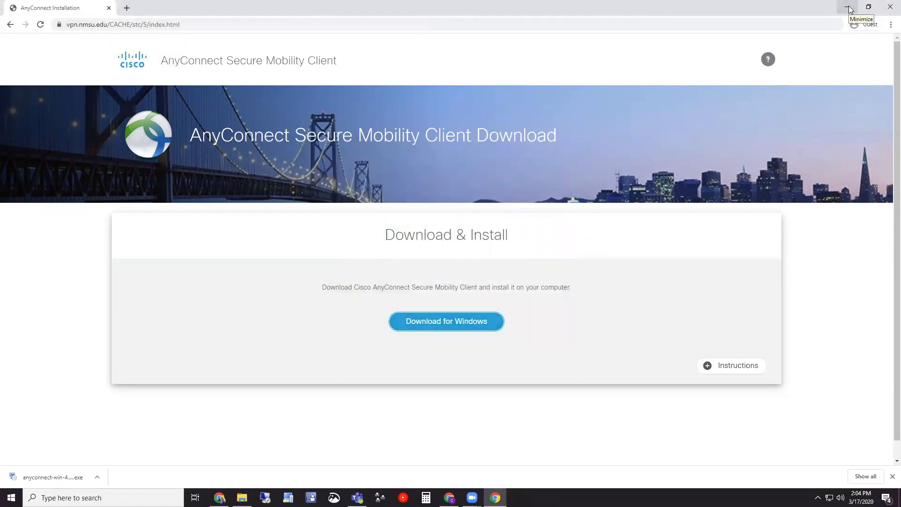
# Minimize Chrome and search the Start menu for 'cisco' to locate the installed AnyConnect client
pyautogui.click(849, 8)
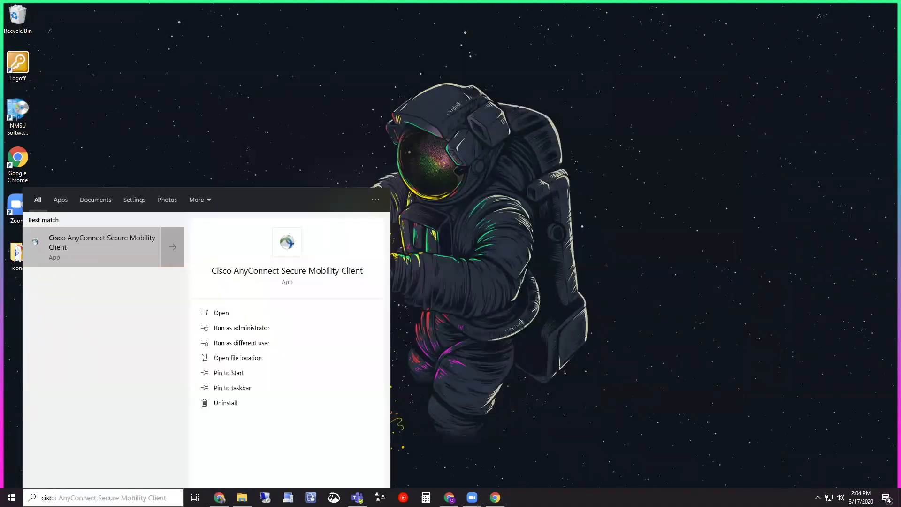
pyautogui.moveTo(218, 143)
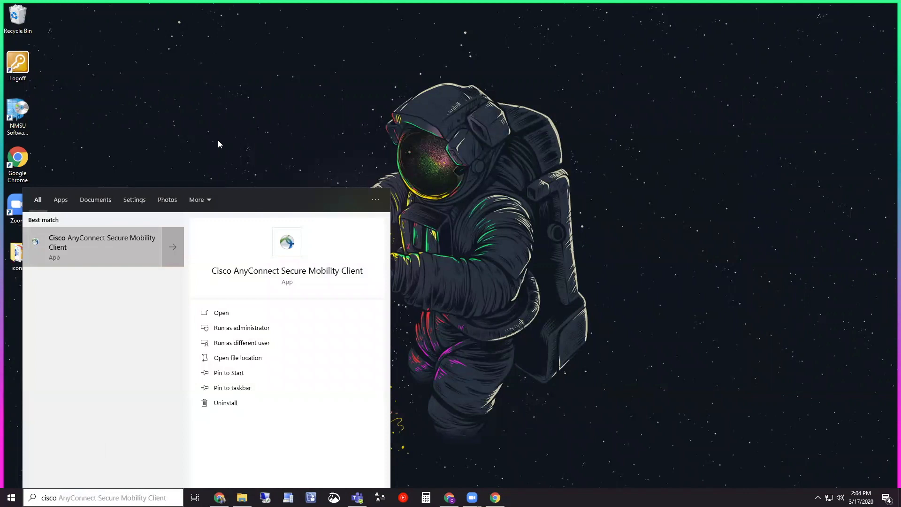
pyautogui.click(9, 498)
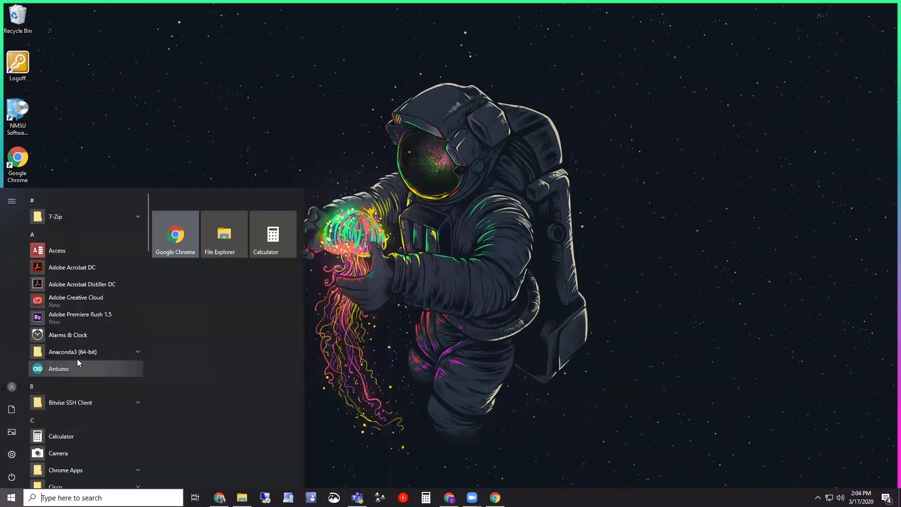
pyautogui.scroll(-3)
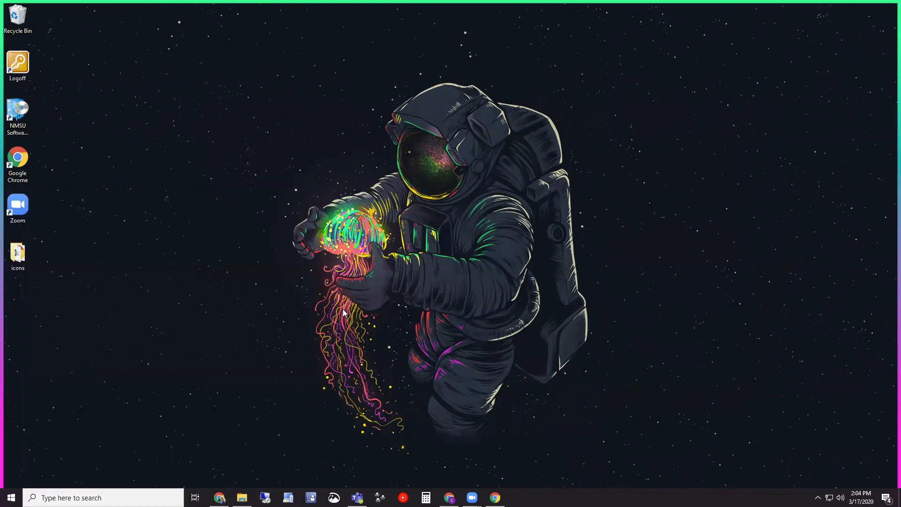
# Launch AnyConnect and connect to the server vpn.nmsu.edu, reaching the credentials prompt
pyautogui.click(516, 497)
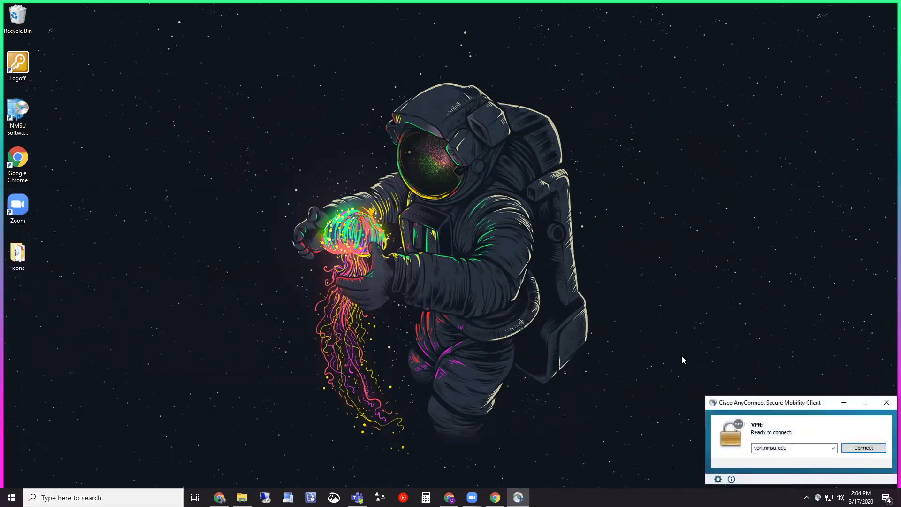
pyautogui.moveTo(769, 423)
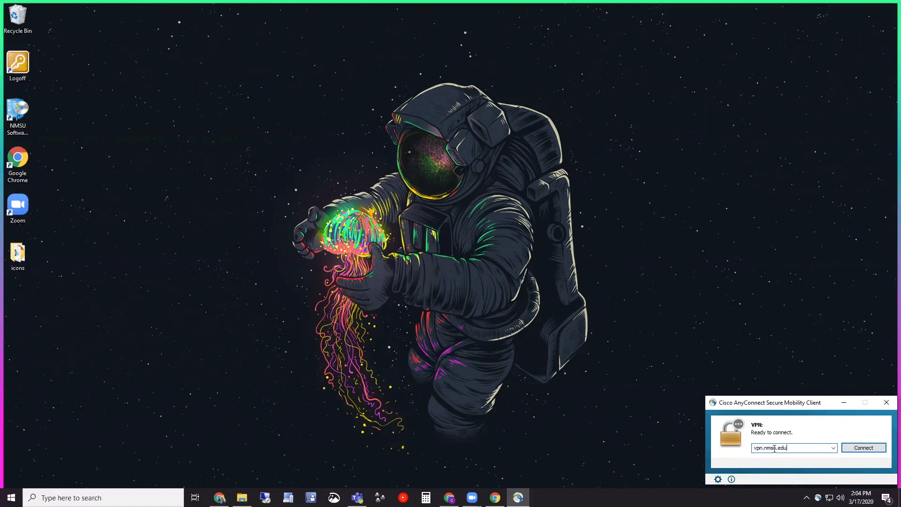
pyautogui.write('vpn.nmsu.edu')
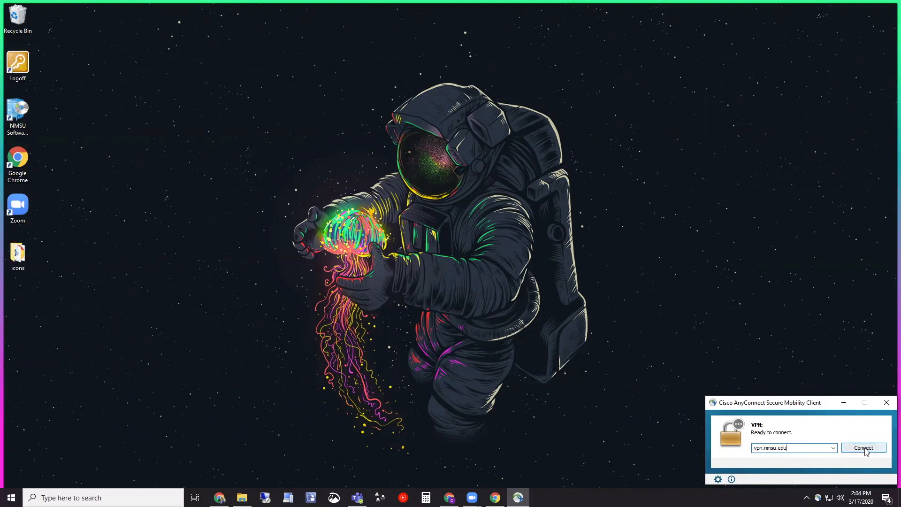
pyautogui.click(863, 448)
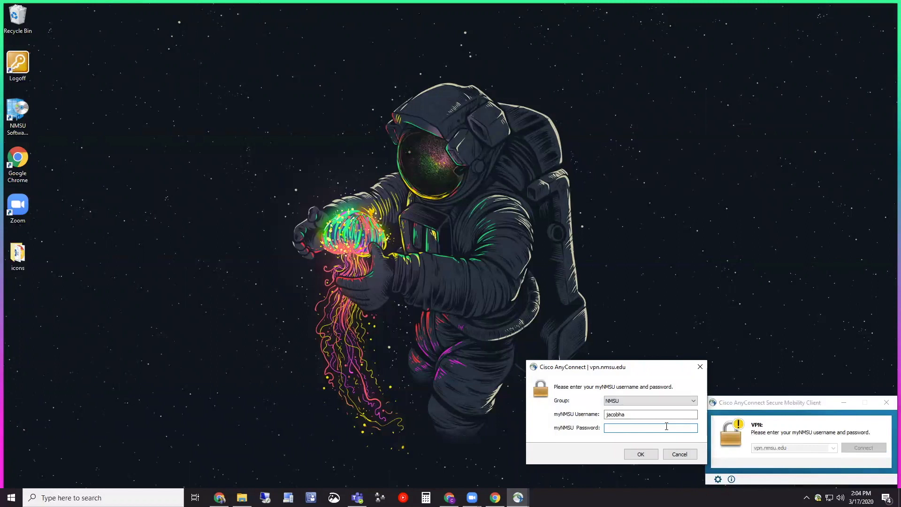
# Enter the myNMSU password and submit the credentials to connect to the NMSU VPN
pyautogui.click(649, 414)
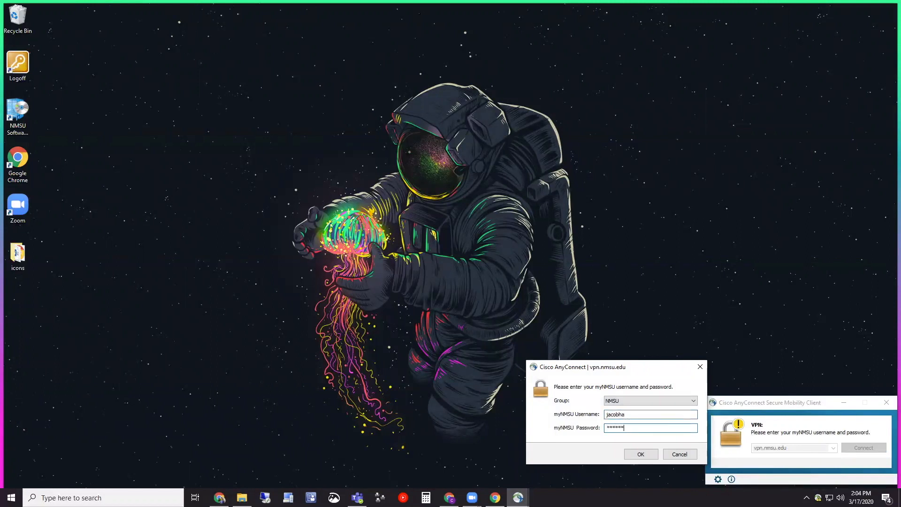
pyautogui.write('password')
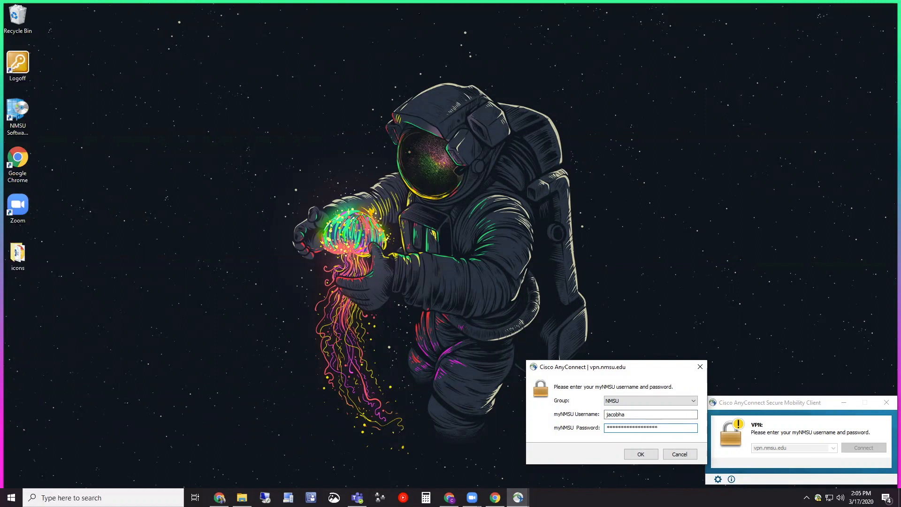
pyautogui.click(639, 454)
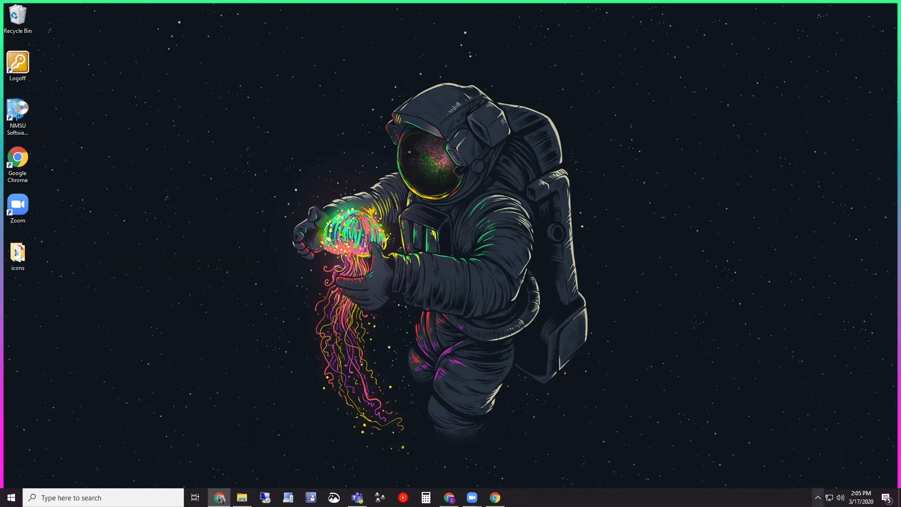
# From the system tray's hidden icons, disconnect the VPN and reopen the AnyConnect window
pyautogui.click(818, 497)
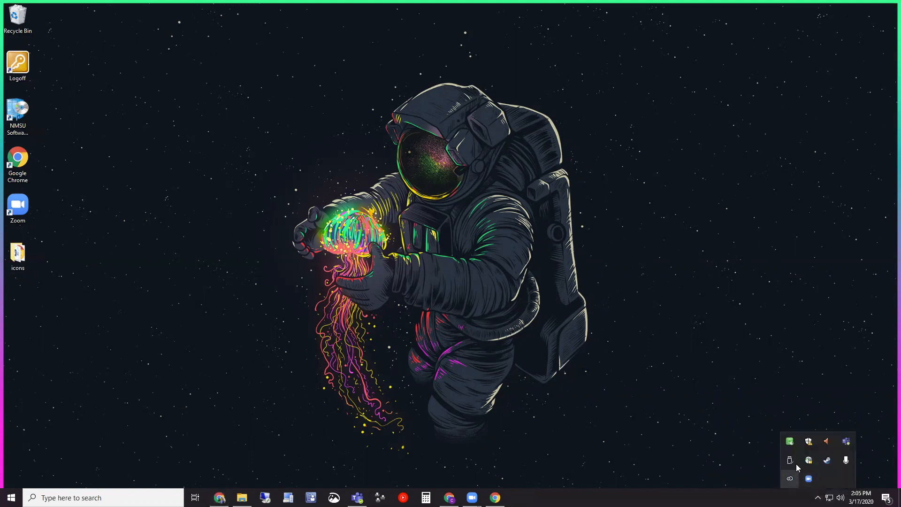
pyautogui.moveTo(808, 460)
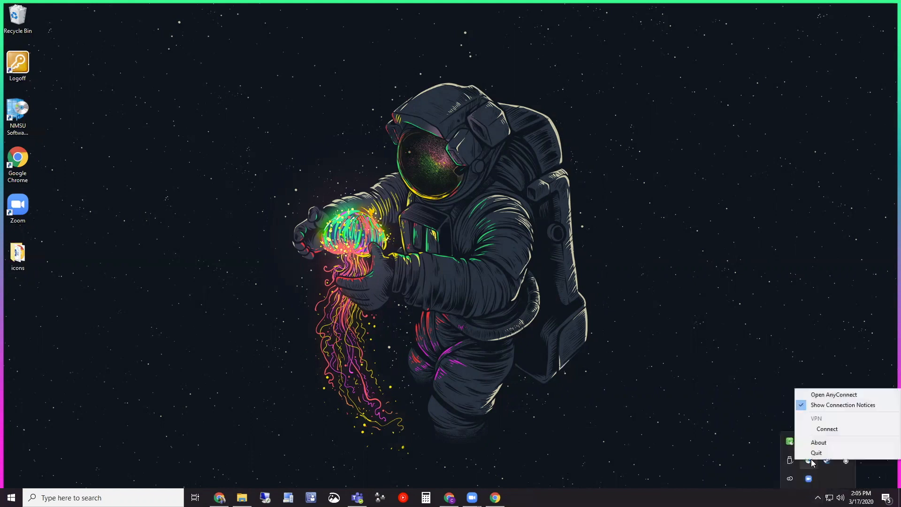
pyautogui.click(833, 395)
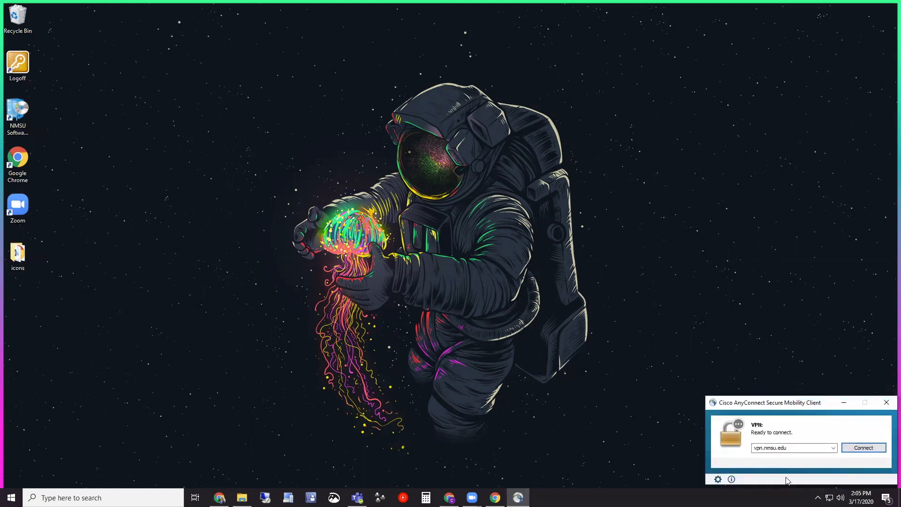
pyautogui.moveTo(648, 410)
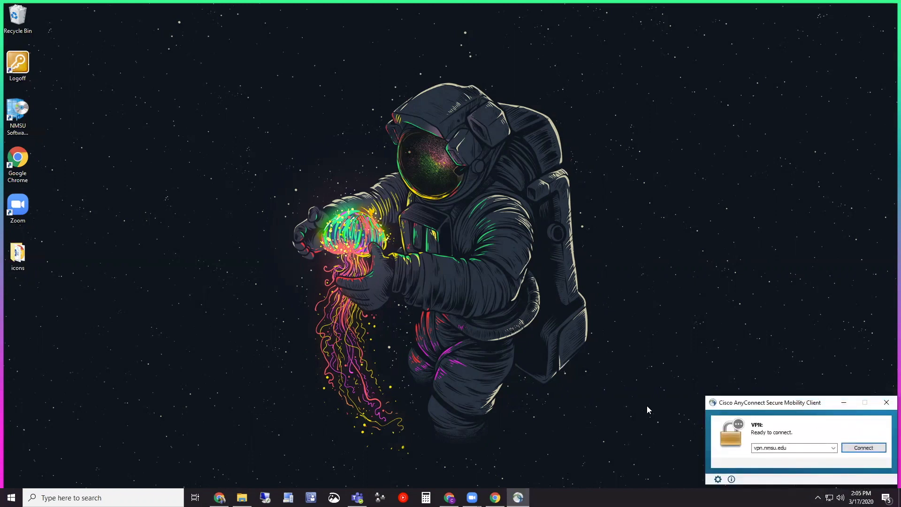